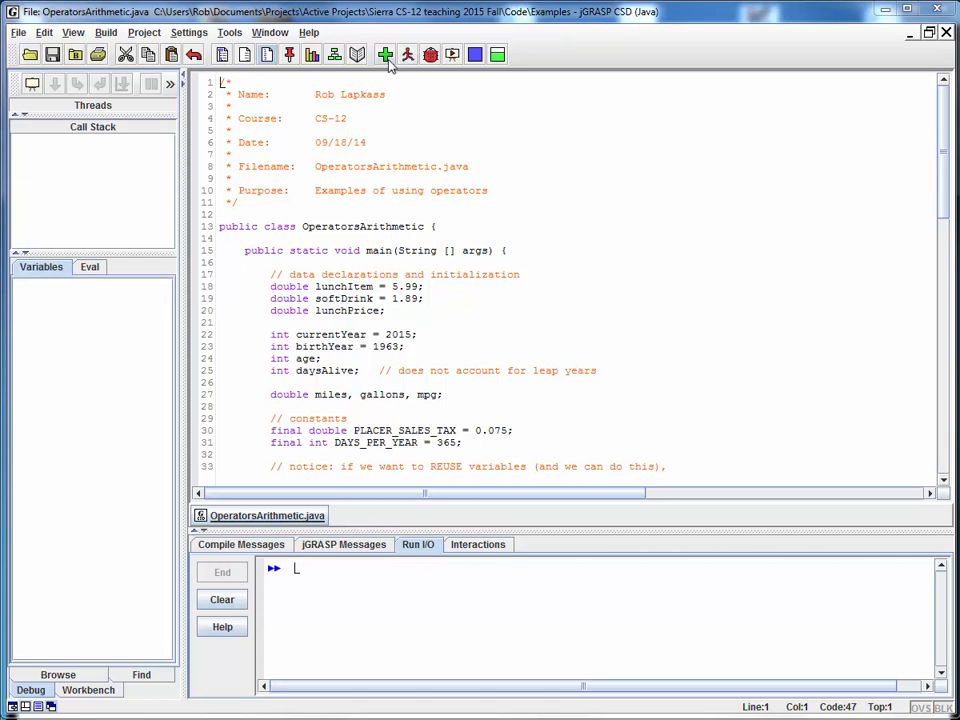
Compile OperatorsArithmetic.java and set a breakpoint on line 15 at main
{"action": "left_click", "coordinate": [384, 54]}
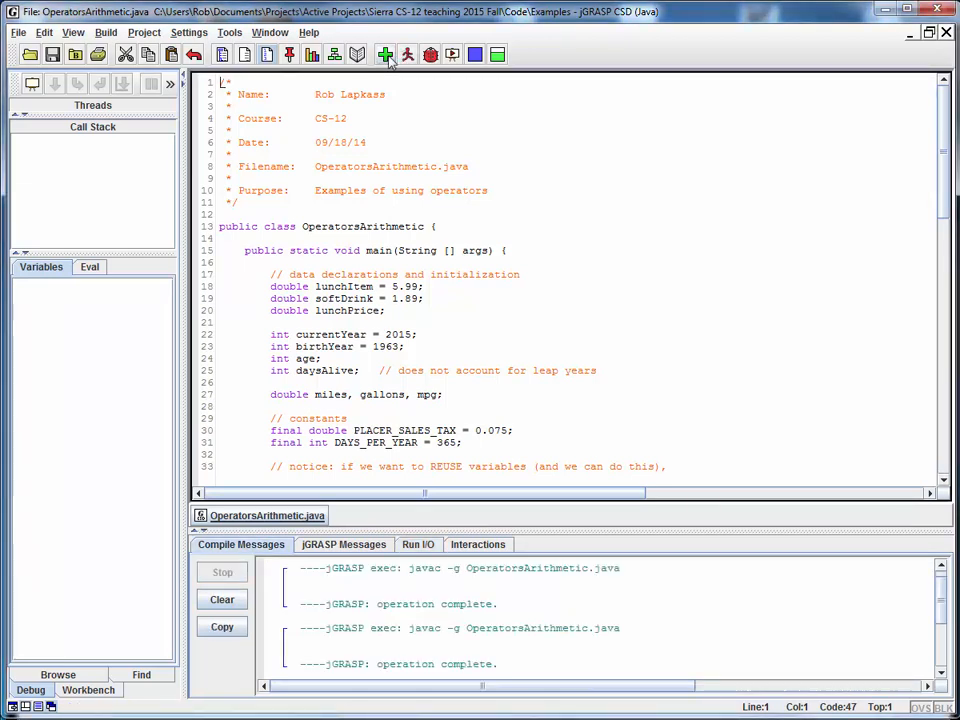
{"action": "left_click", "coordinate": [199, 250]}
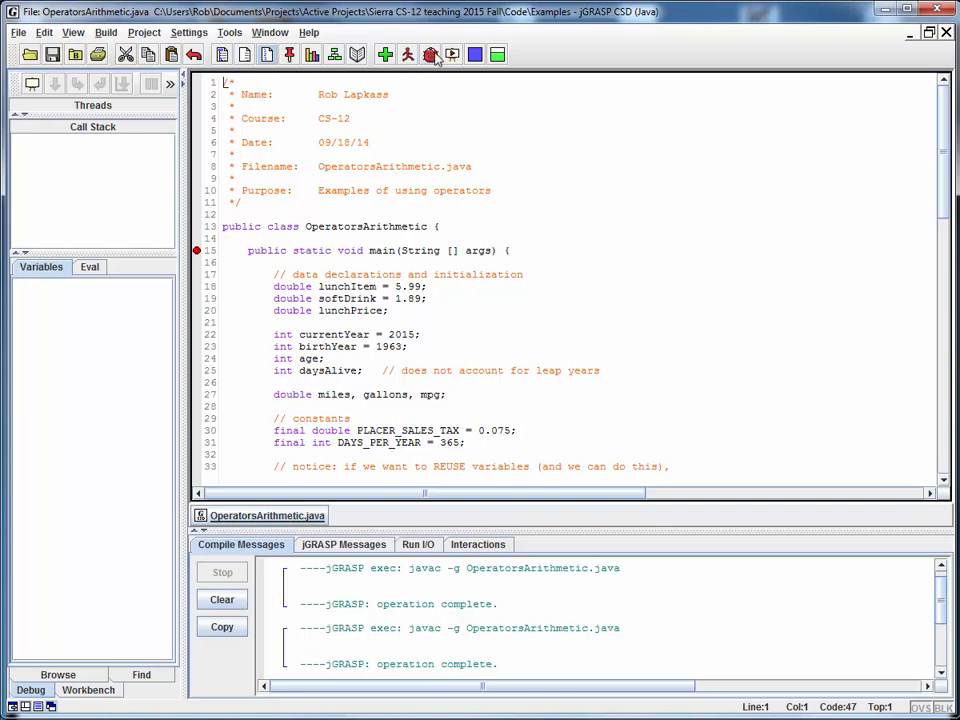
Start the debugger and step through the lunchItem, softDrink, currentYear and birthYear declarations
{"action": "left_click", "coordinate": [430, 54]}
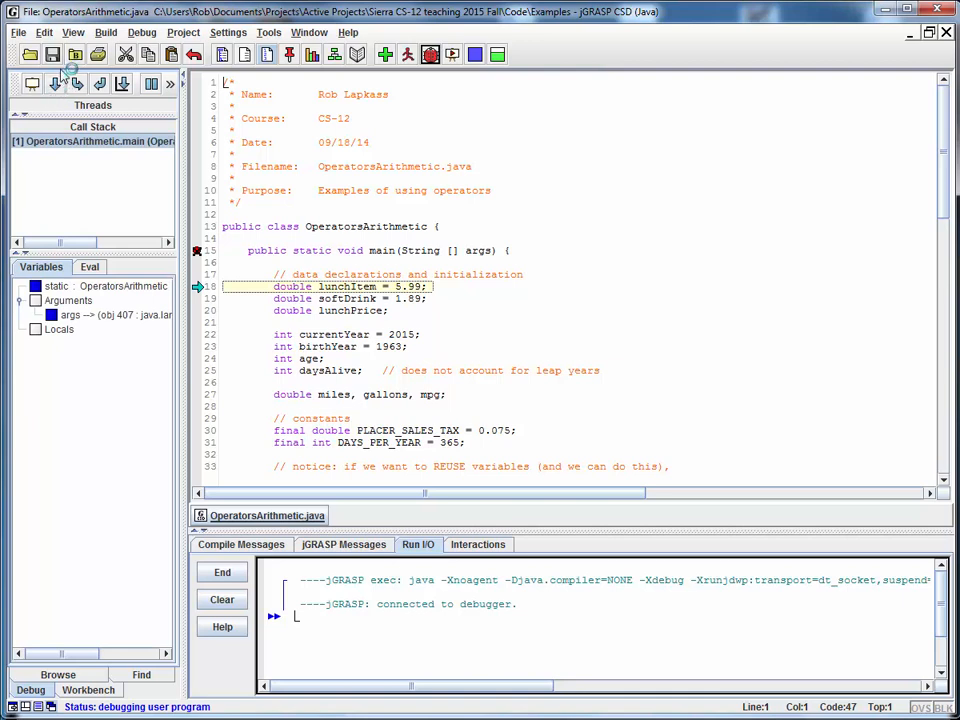
{"action": "mouse_move", "coordinate": [57, 84]}
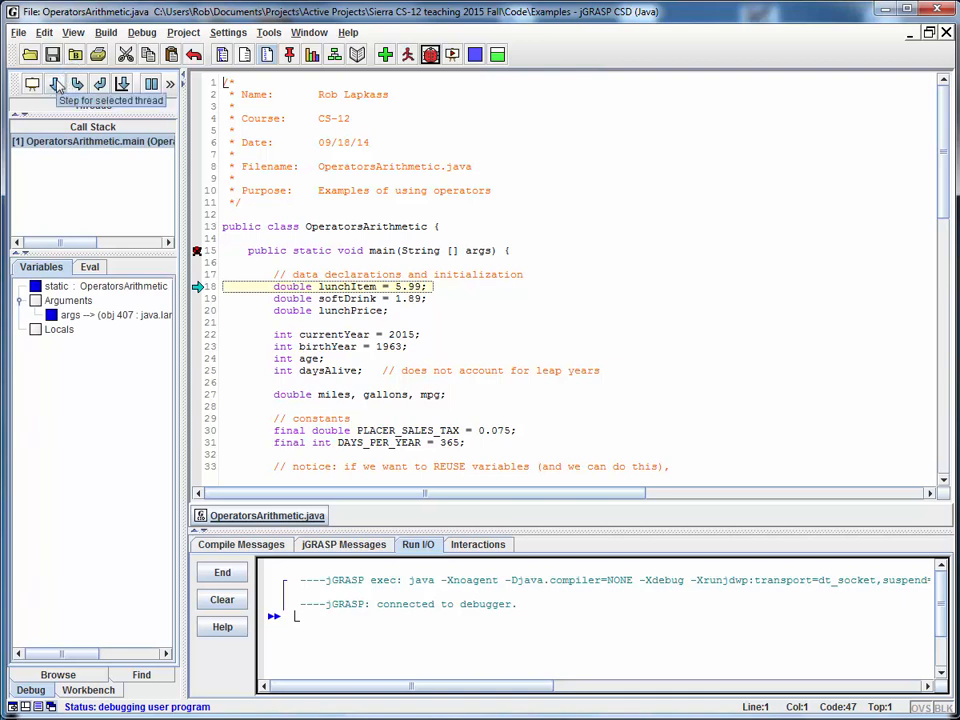
{"action": "left_click", "coordinate": [56, 83]}
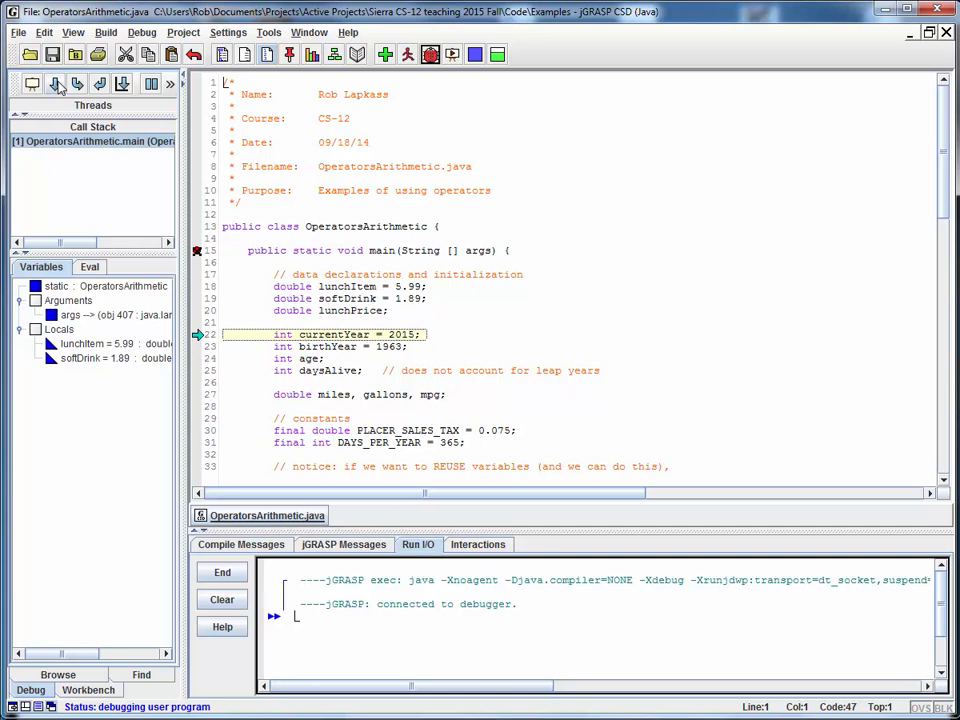
{"action": "left_click", "coordinate": [57, 83]}
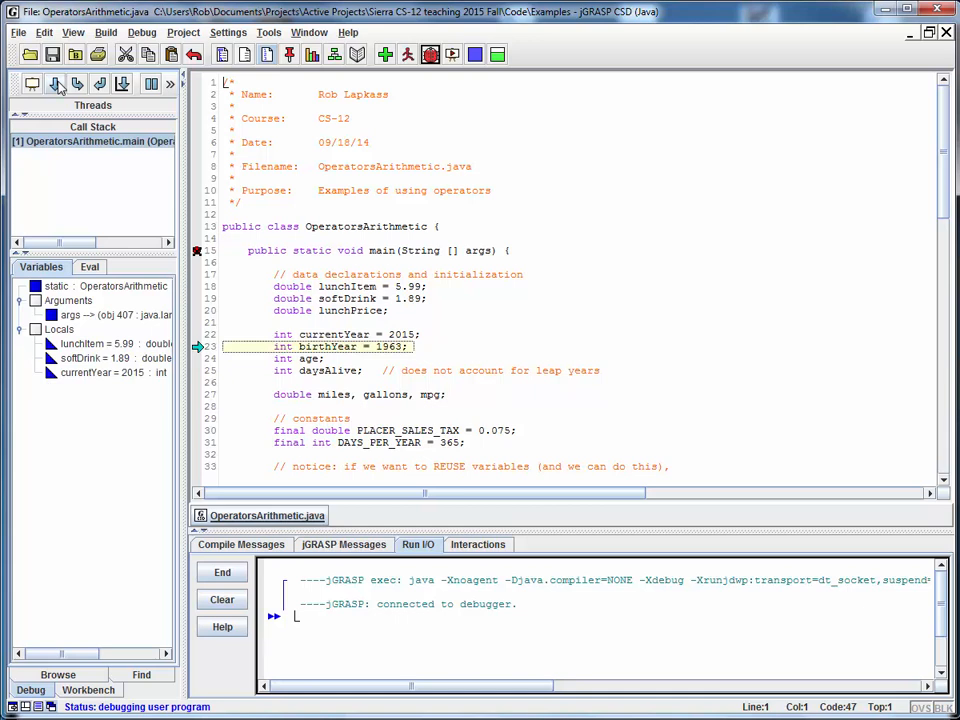
{"action": "left_click", "coordinate": [57, 83]}
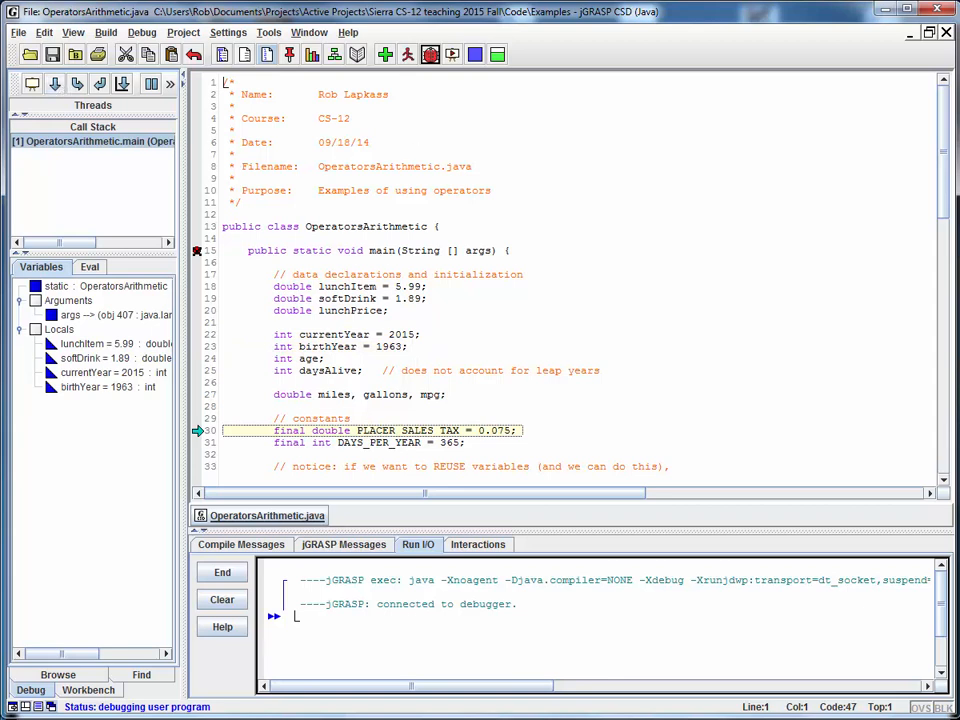
Step past the PLACER_SALES_TAX and DAYS_PER_YEAR constants to reach line 40
{"action": "scroll", "scroll_direction": "down", "scroll_amount": 3}
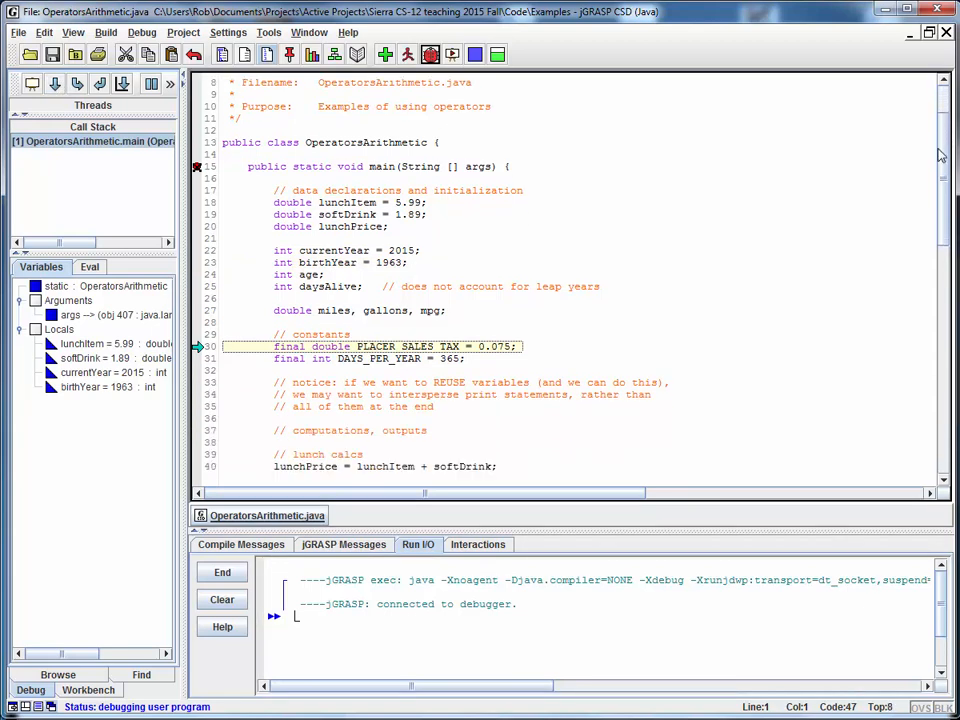
{"action": "scroll", "scroll_direction": "down", "scroll_amount": 3}
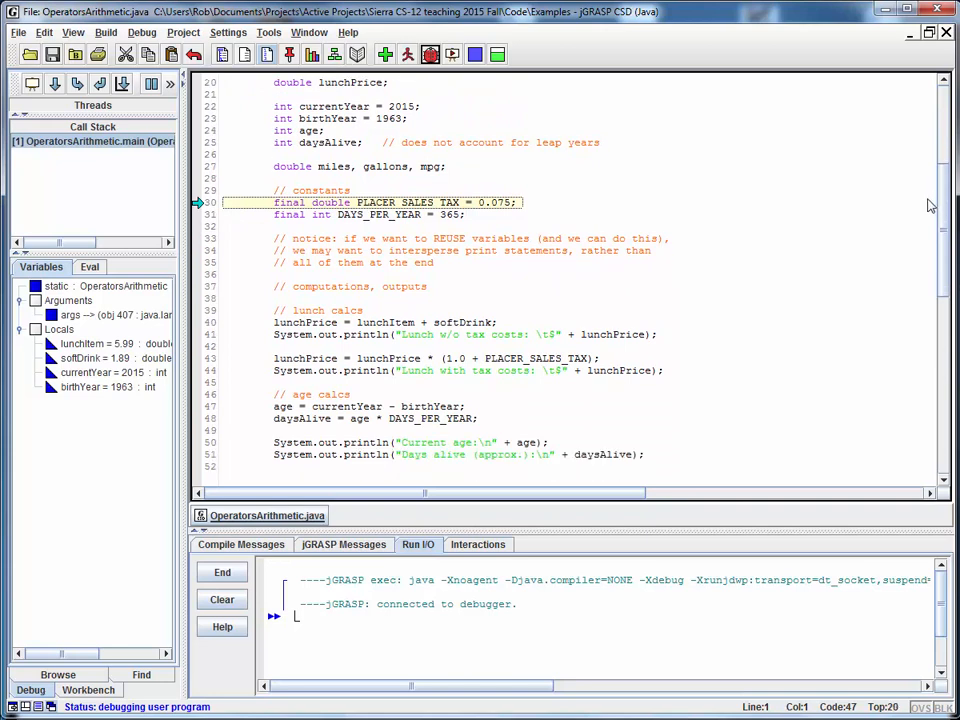
{"action": "left_click", "coordinate": [55, 83]}
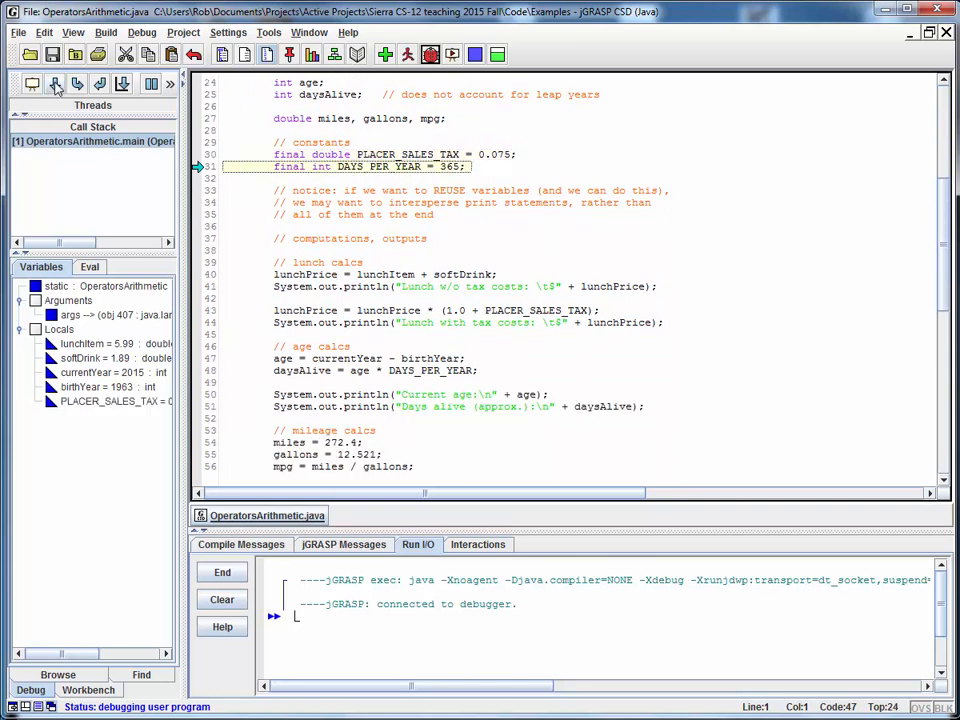
{"action": "mouse_move", "coordinate": [56, 84]}
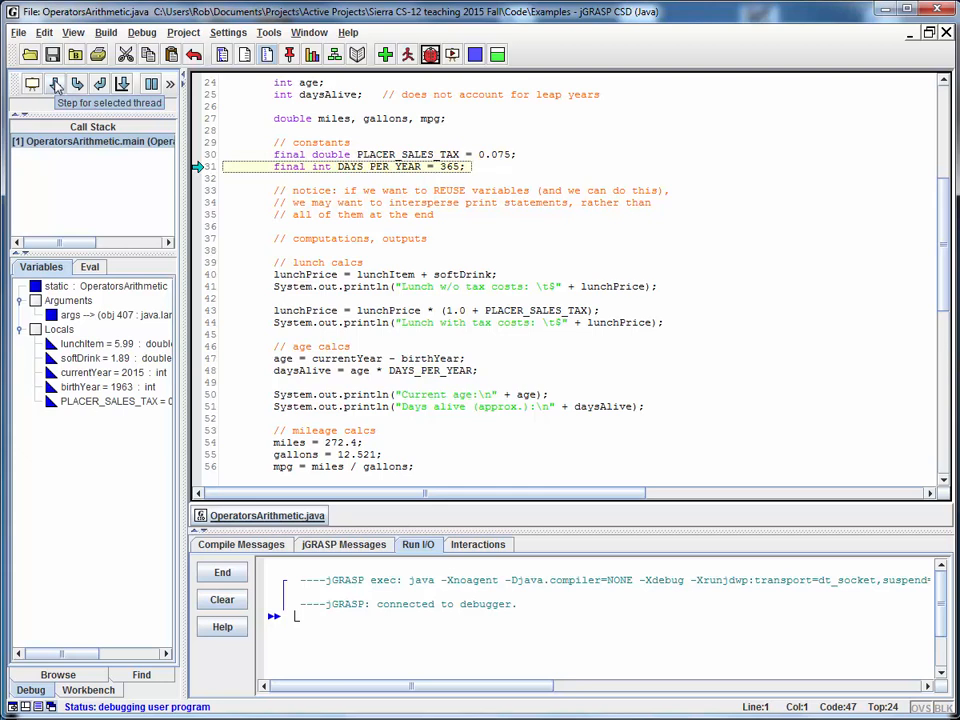
{"action": "left_click", "coordinate": [56, 83]}
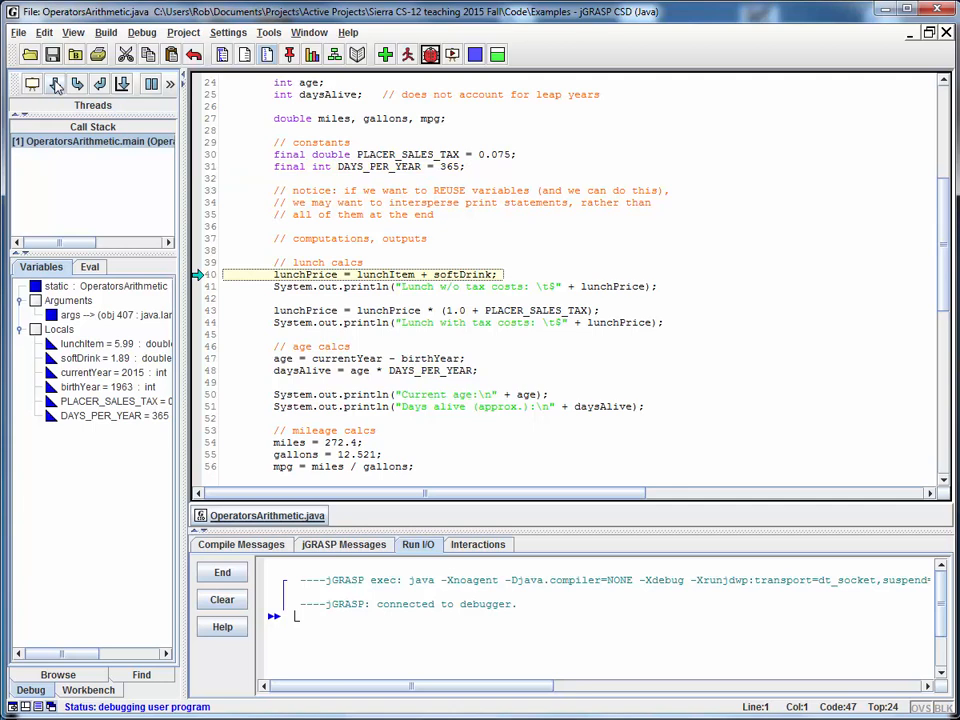
Step through the lunch lines, printing the lunch cost without and with sales tax
{"action": "left_click", "coordinate": [78, 83]}
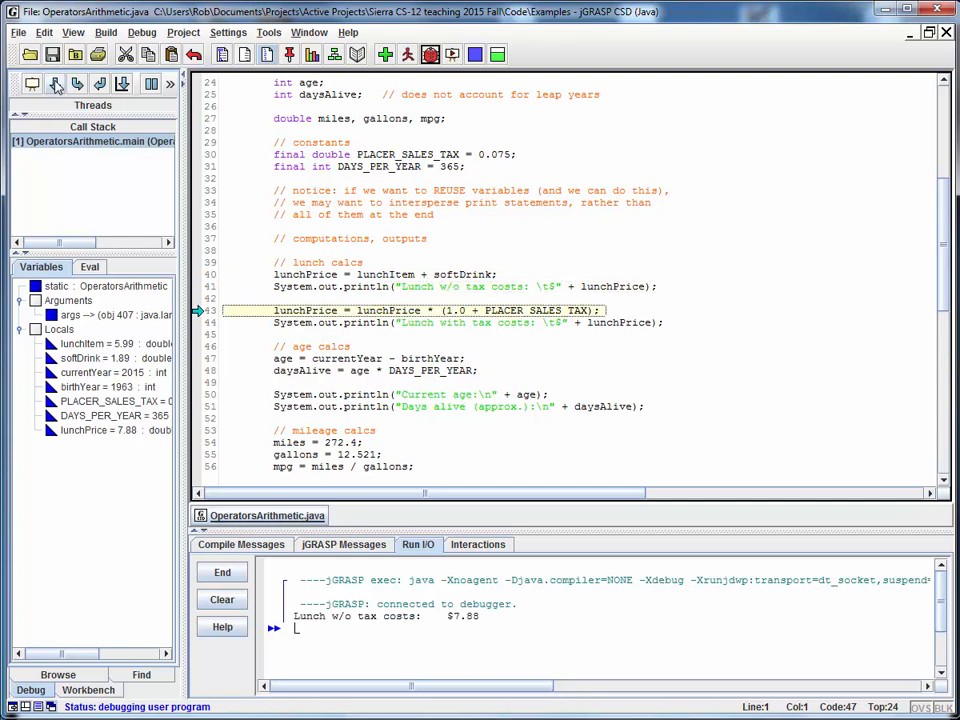
{"action": "left_click", "coordinate": [56, 83]}
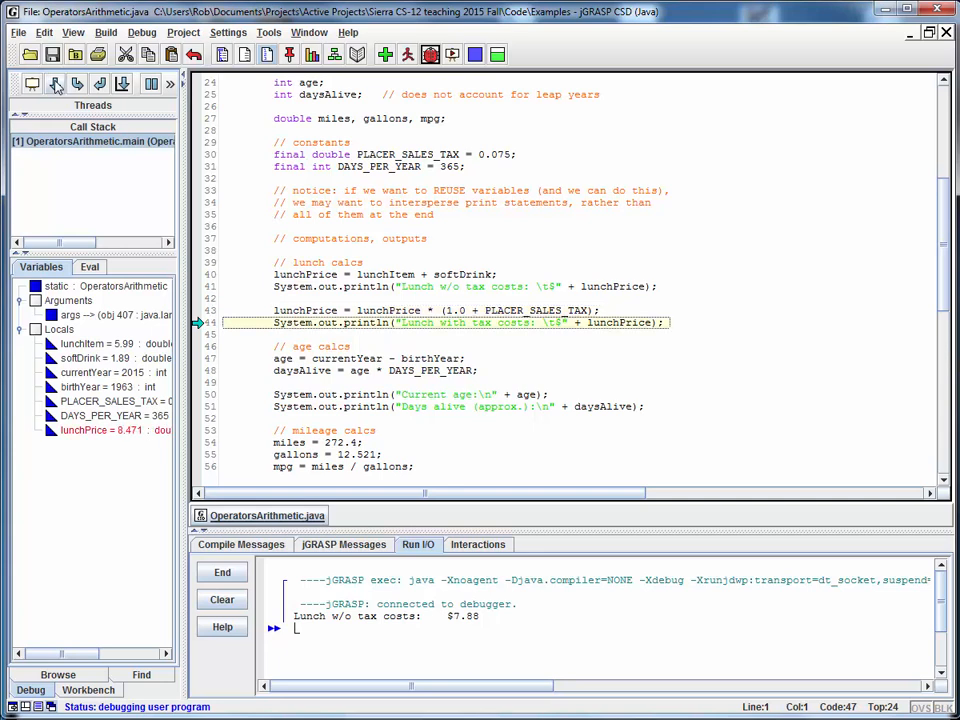
{"action": "left_click", "coordinate": [56, 83]}
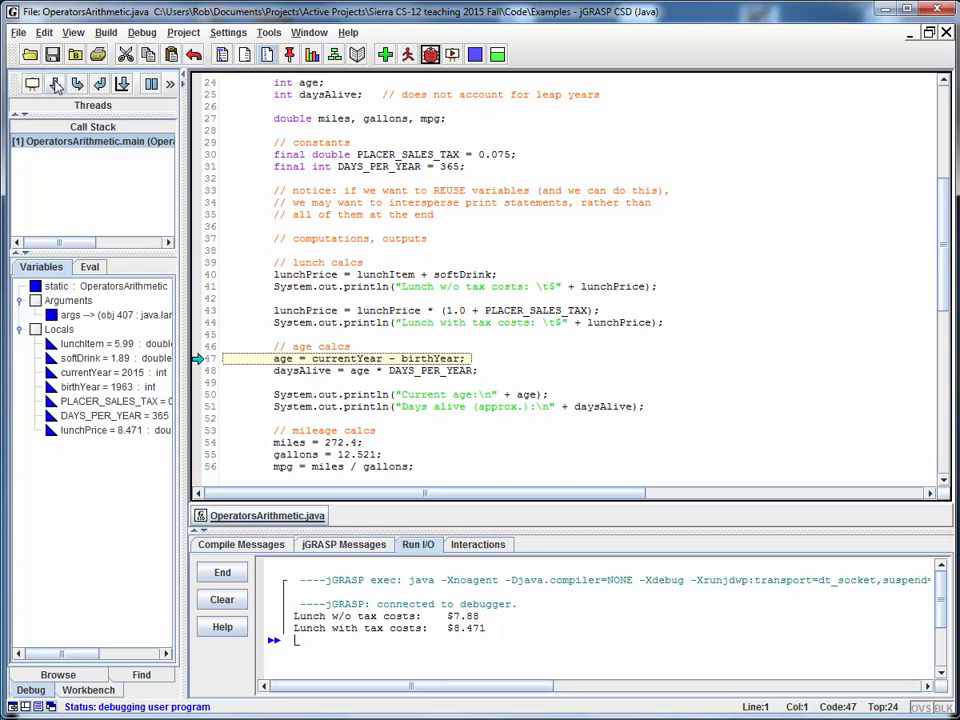
Step through the age lines, printing age 52 and 18980 days alive
{"action": "left_click", "coordinate": [57, 83]}
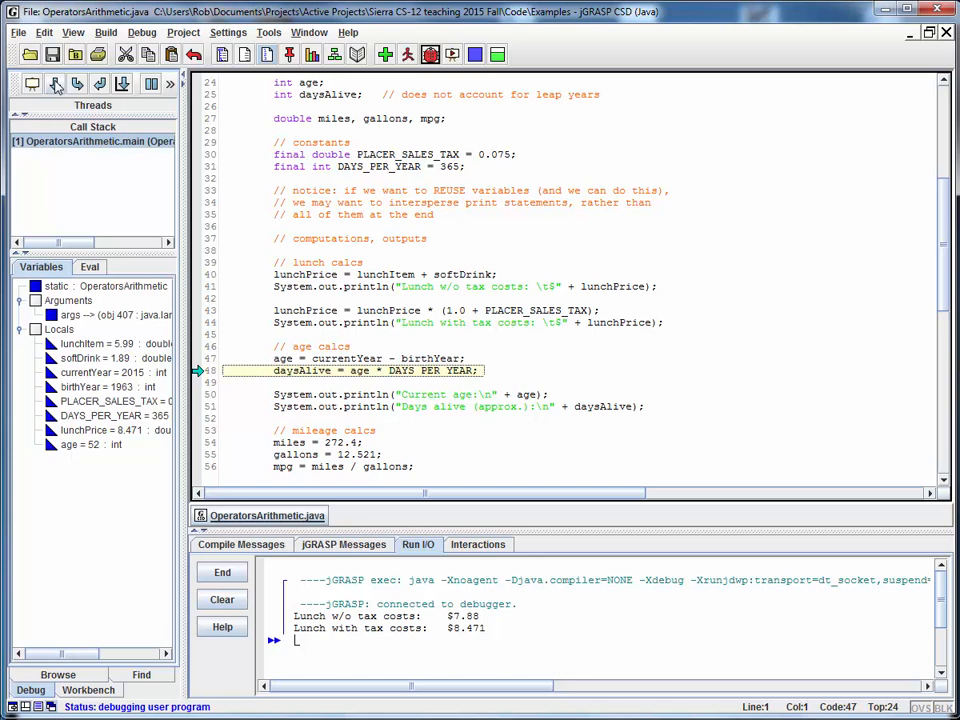
{"action": "left_click", "coordinate": [56, 83]}
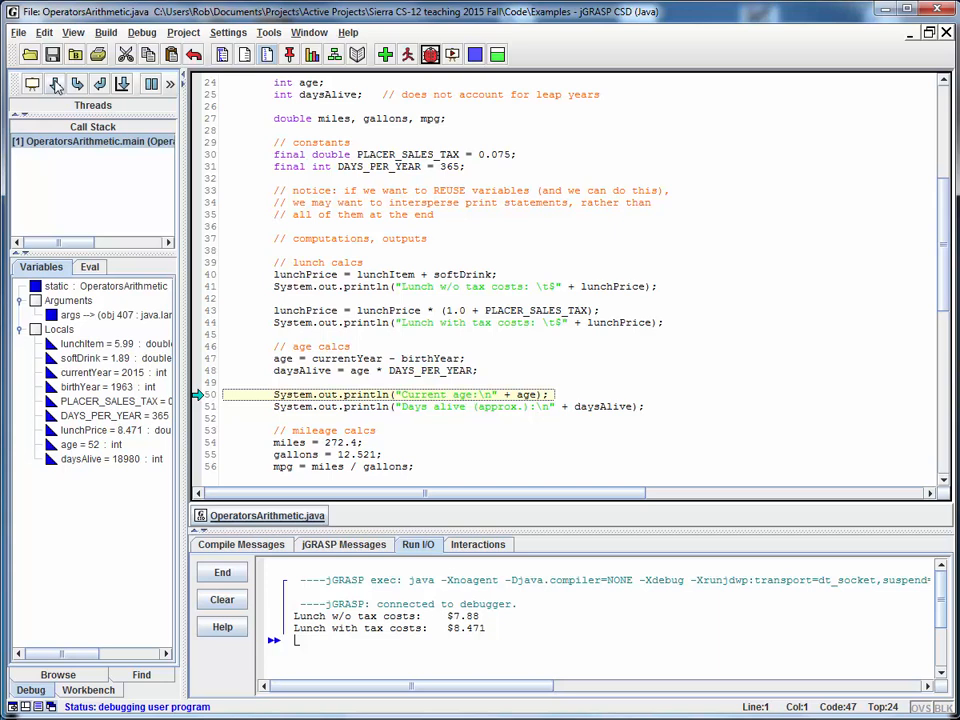
{"action": "left_click", "coordinate": [56, 84]}
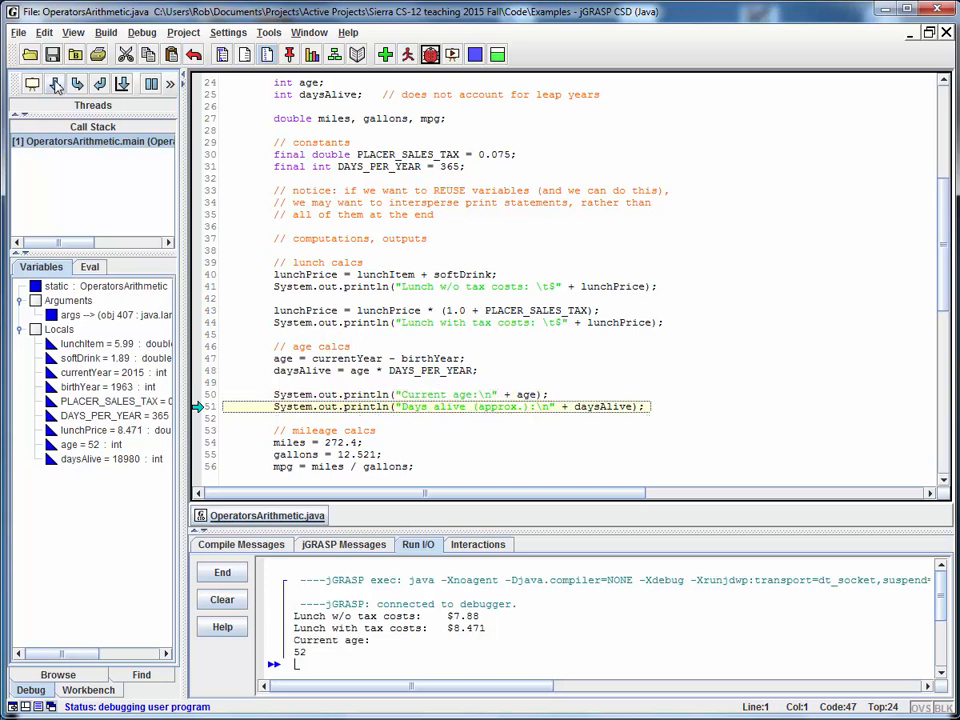
{"action": "left_click", "coordinate": [56, 83]}
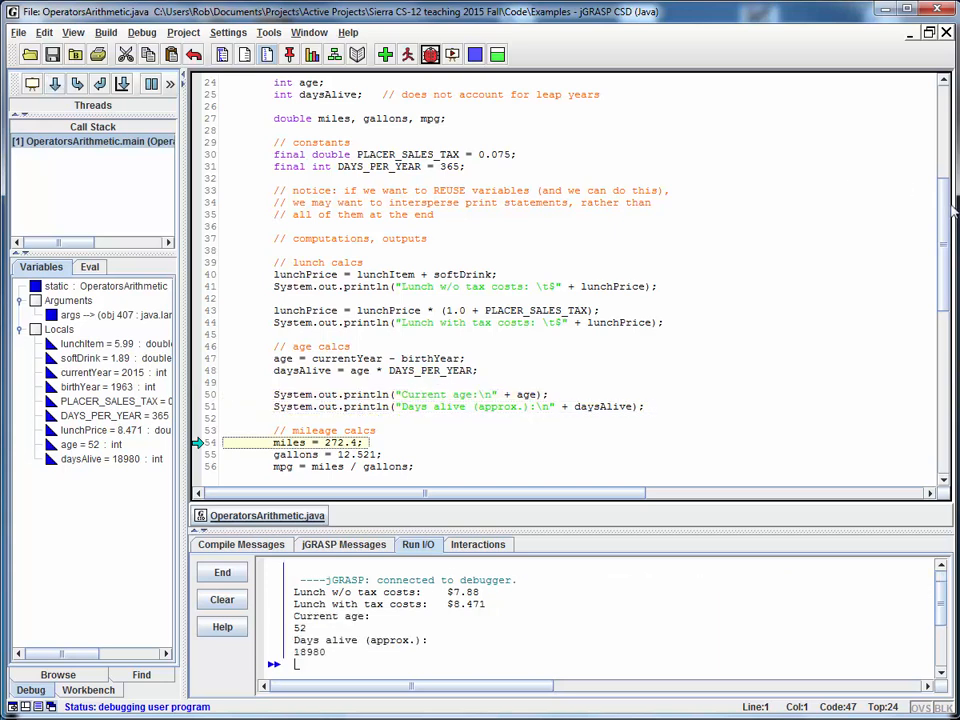
Scroll the editor down to the mileage assignments on lines 54–56
{"action": "scroll", "scroll_direction": "down", "scroll_amount": 3}
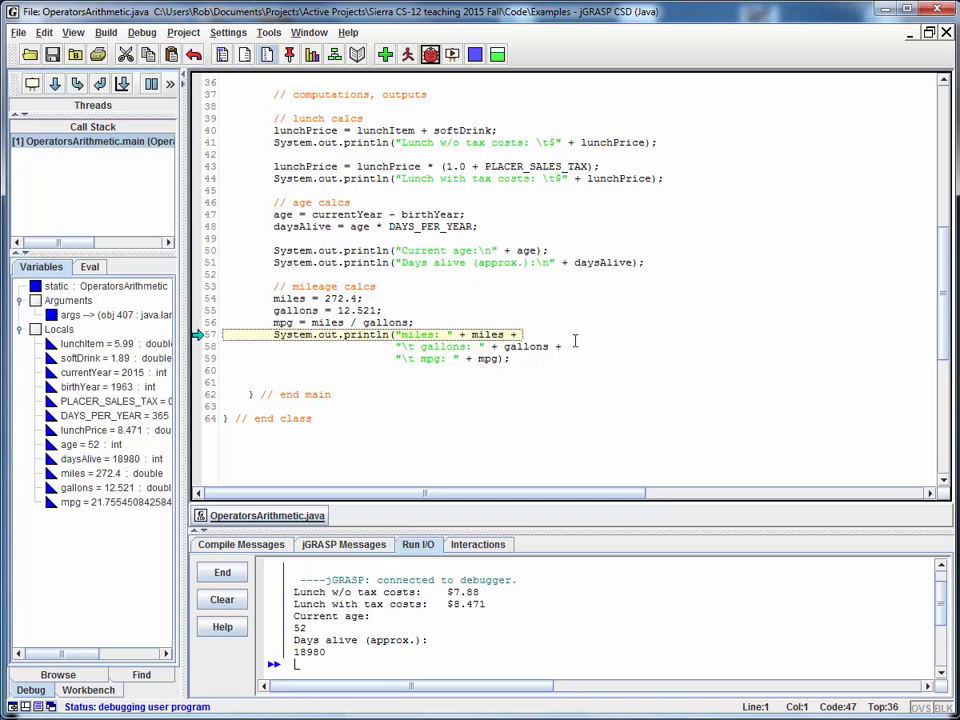
{"action": "mouse_move", "coordinate": [577, 335]}
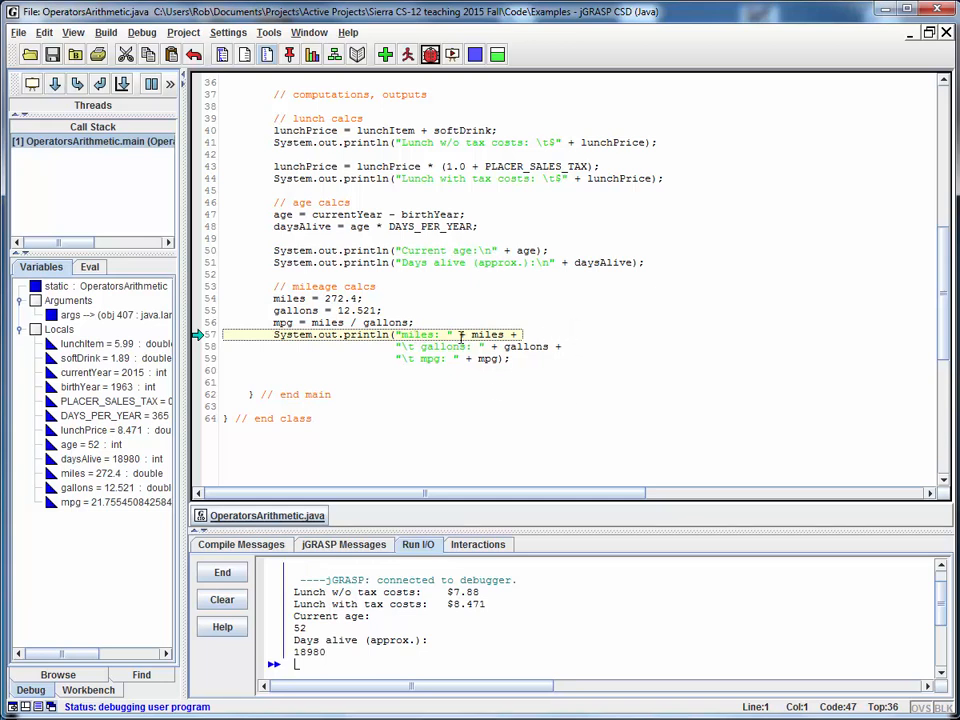
{"action": "mouse_move", "coordinate": [495, 335]}
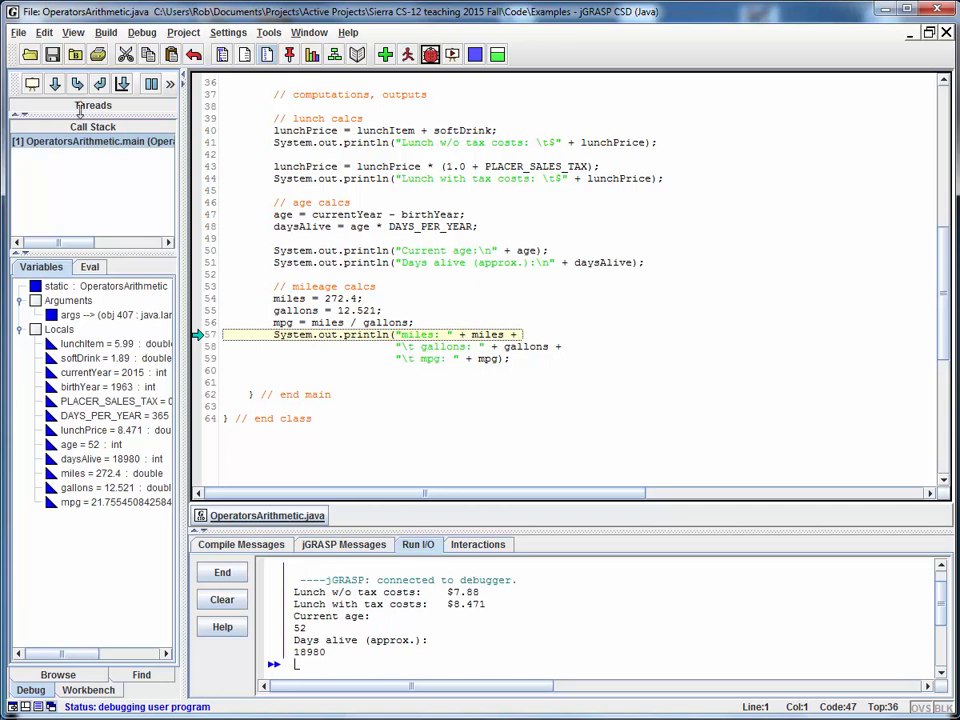
Step over line 57 to print miles 272.4, gallons 12.521 and mpg 21.755450842584455
{"action": "left_click", "coordinate": [55, 83]}
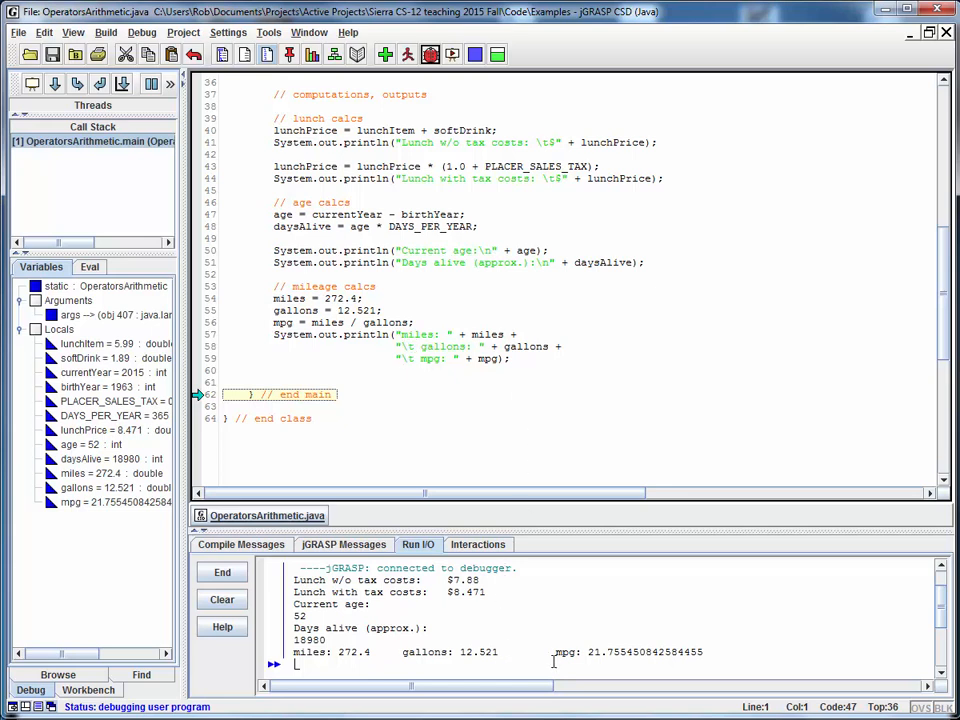
{"action": "mouse_move", "coordinate": [541, 655]}
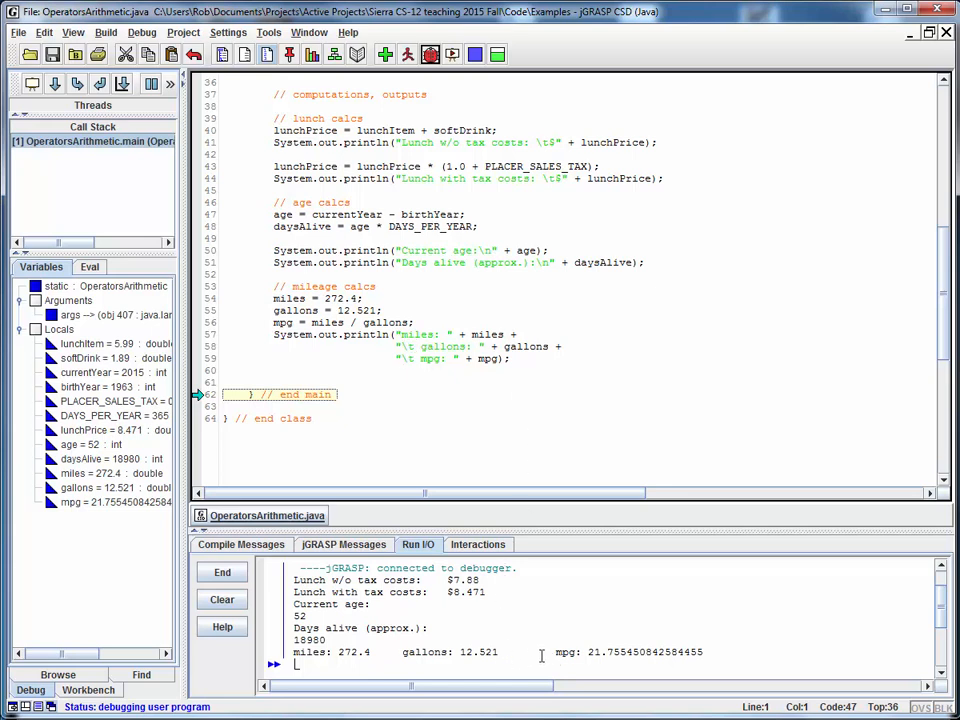